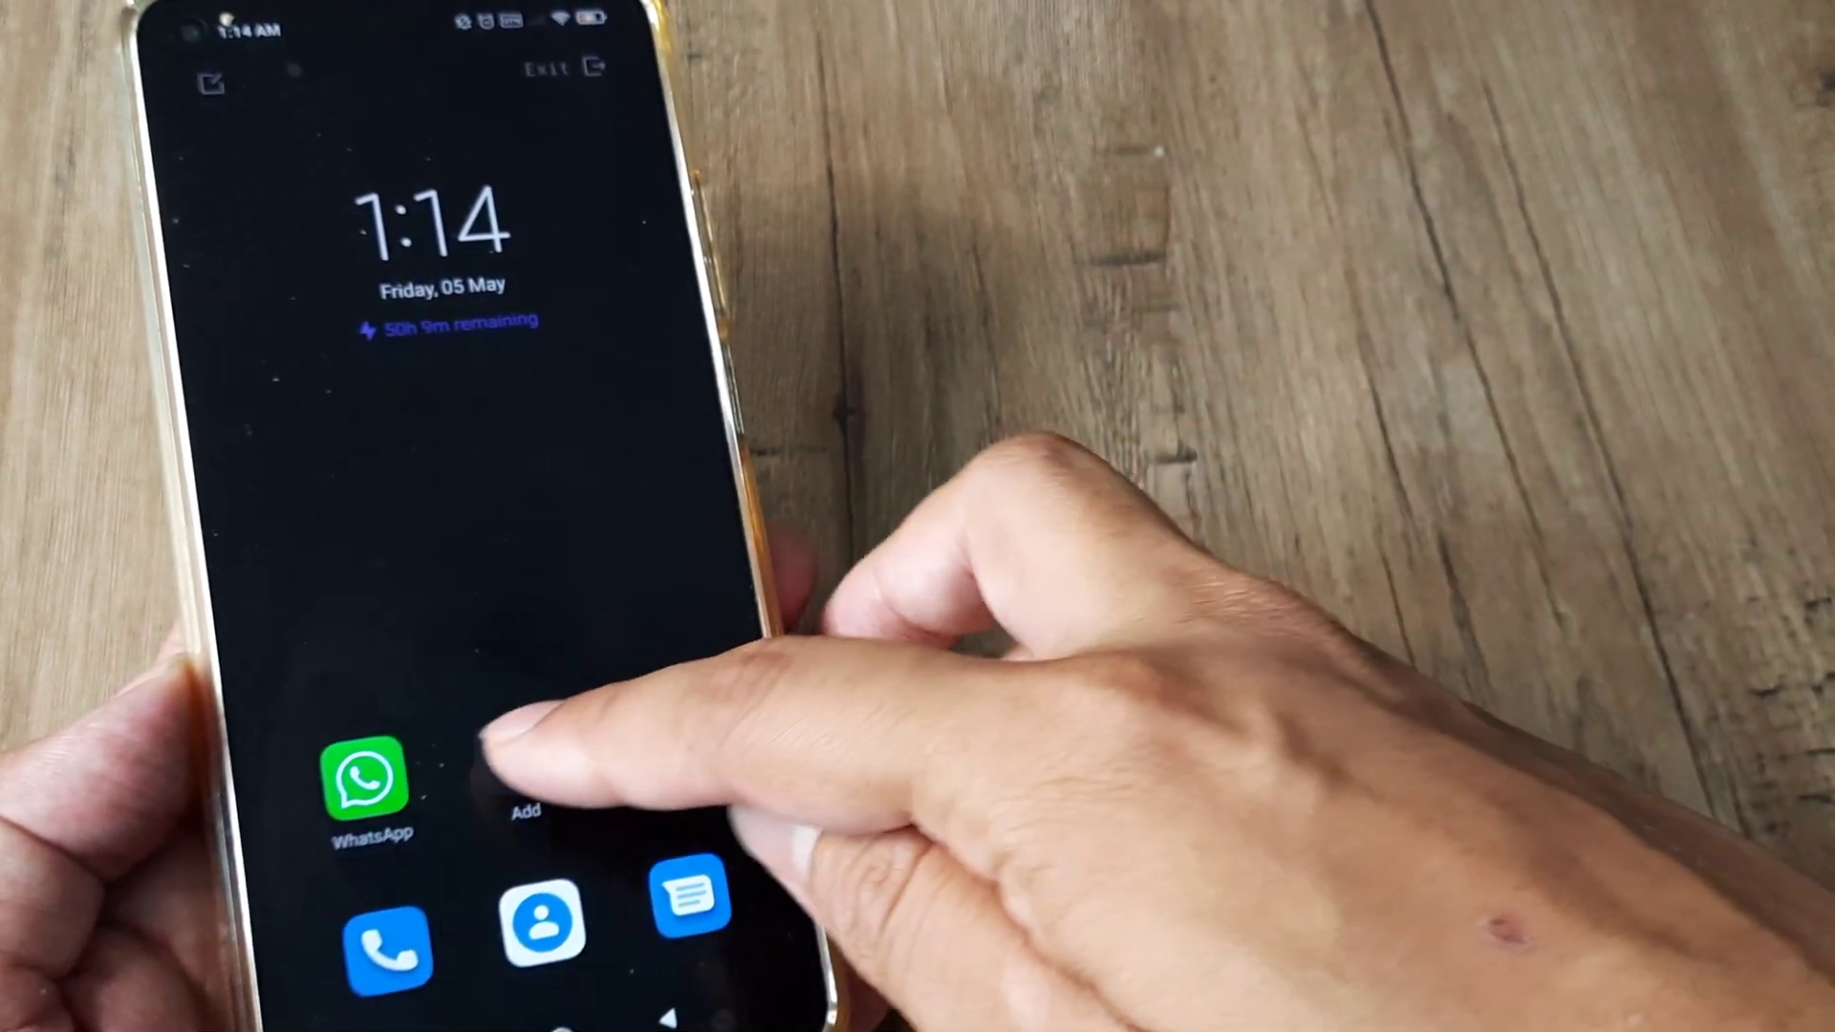
# Exit the Ultra battery saver home screen back to the phone's regular mode
pyautogui.click(529, 811)
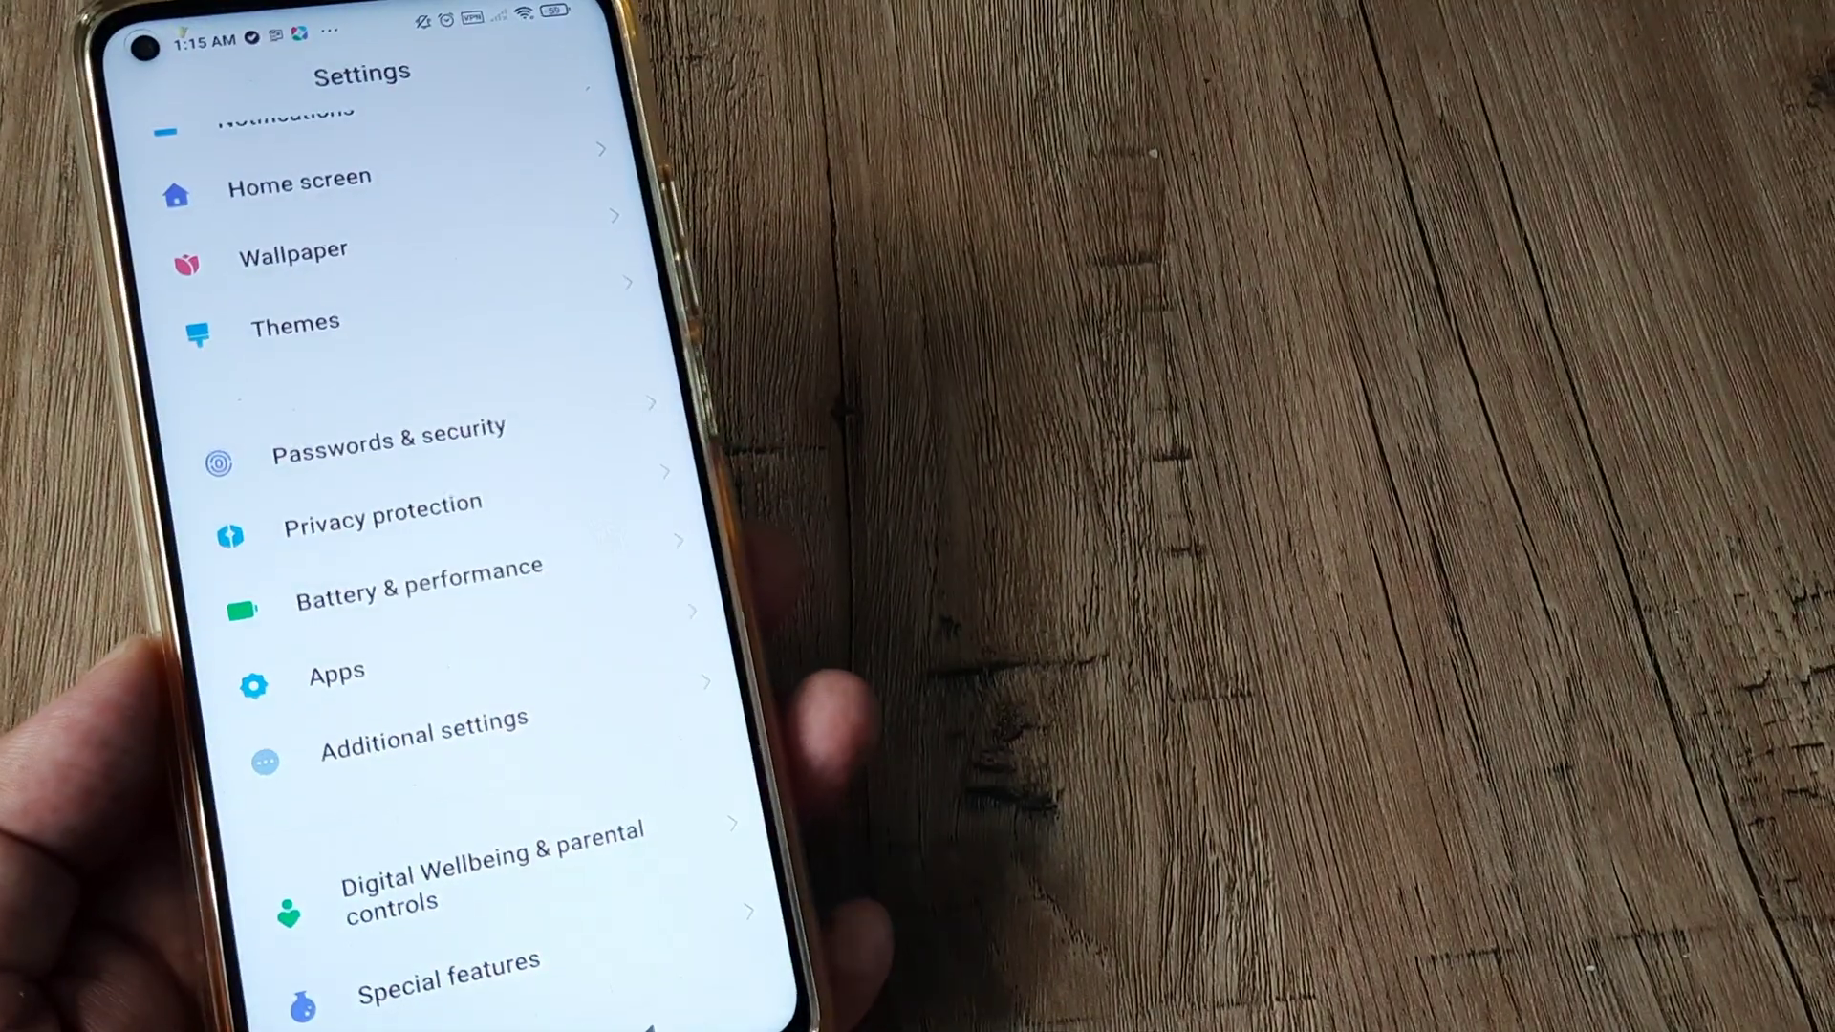
# In Battery & performance, switch Ultra battery saver on and confirm with OK
pyautogui.click(417, 595)
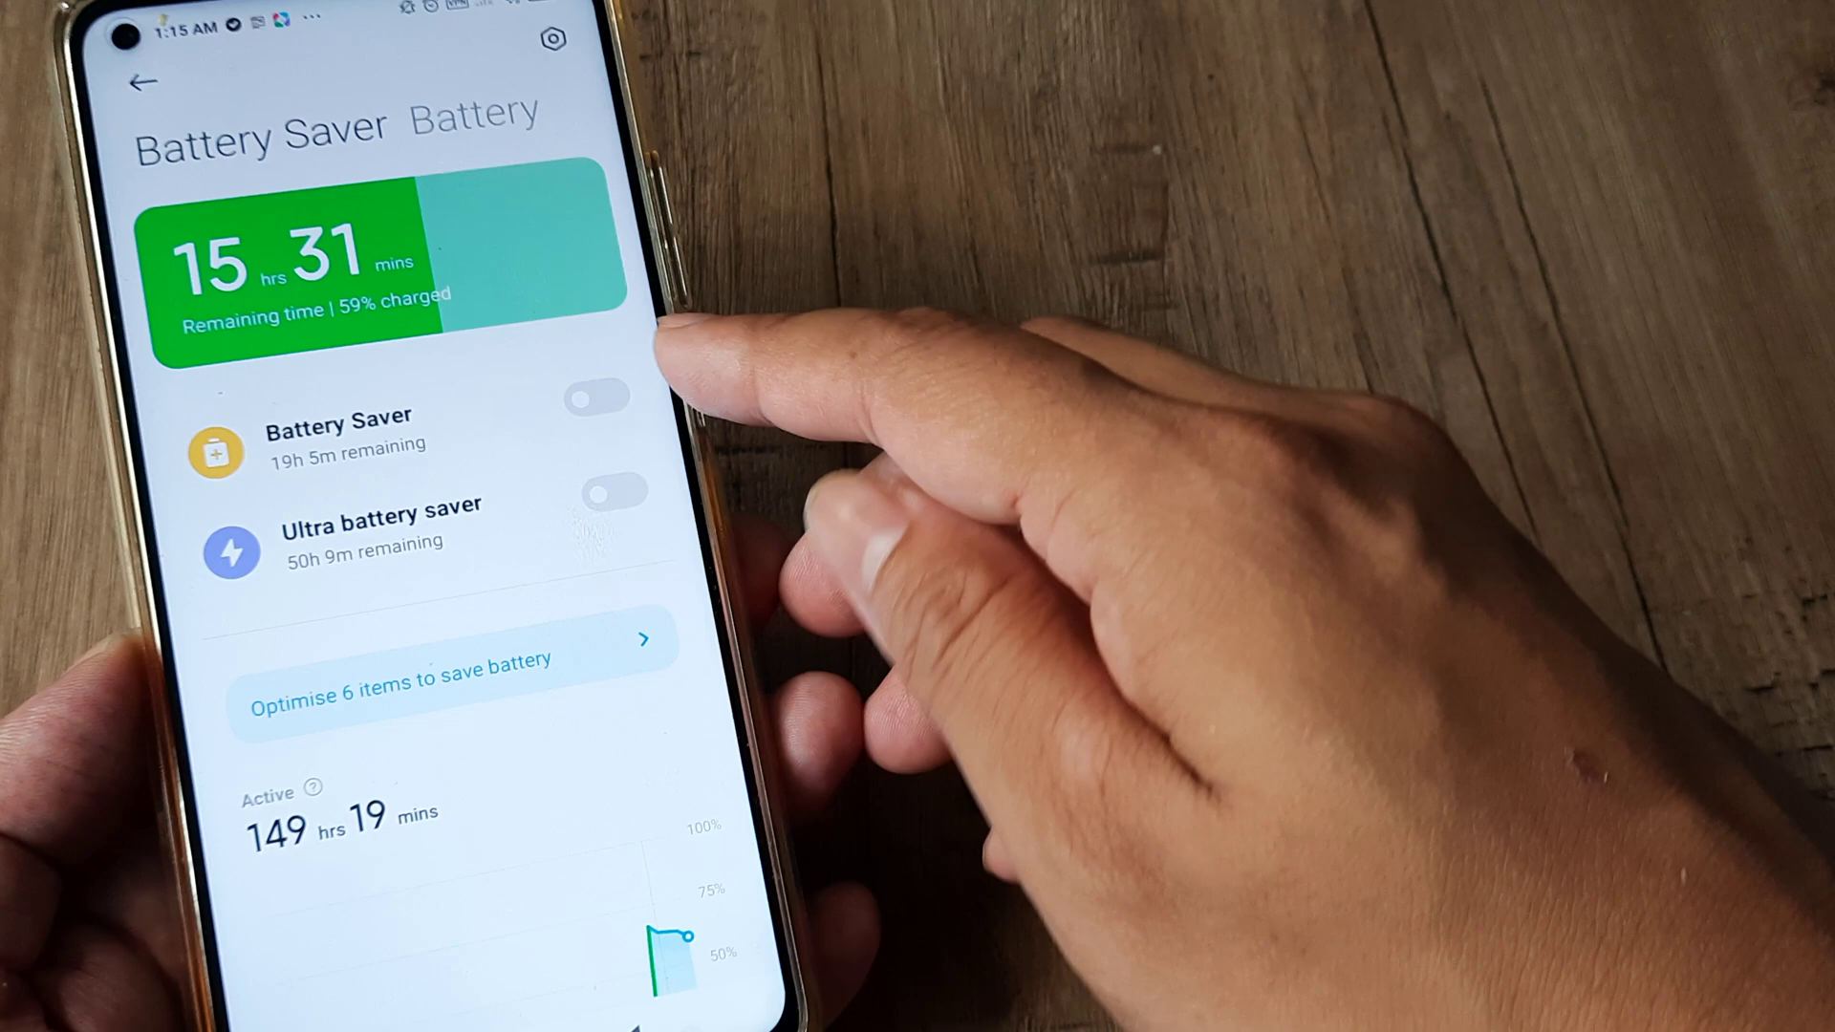
pyautogui.click(613, 512)
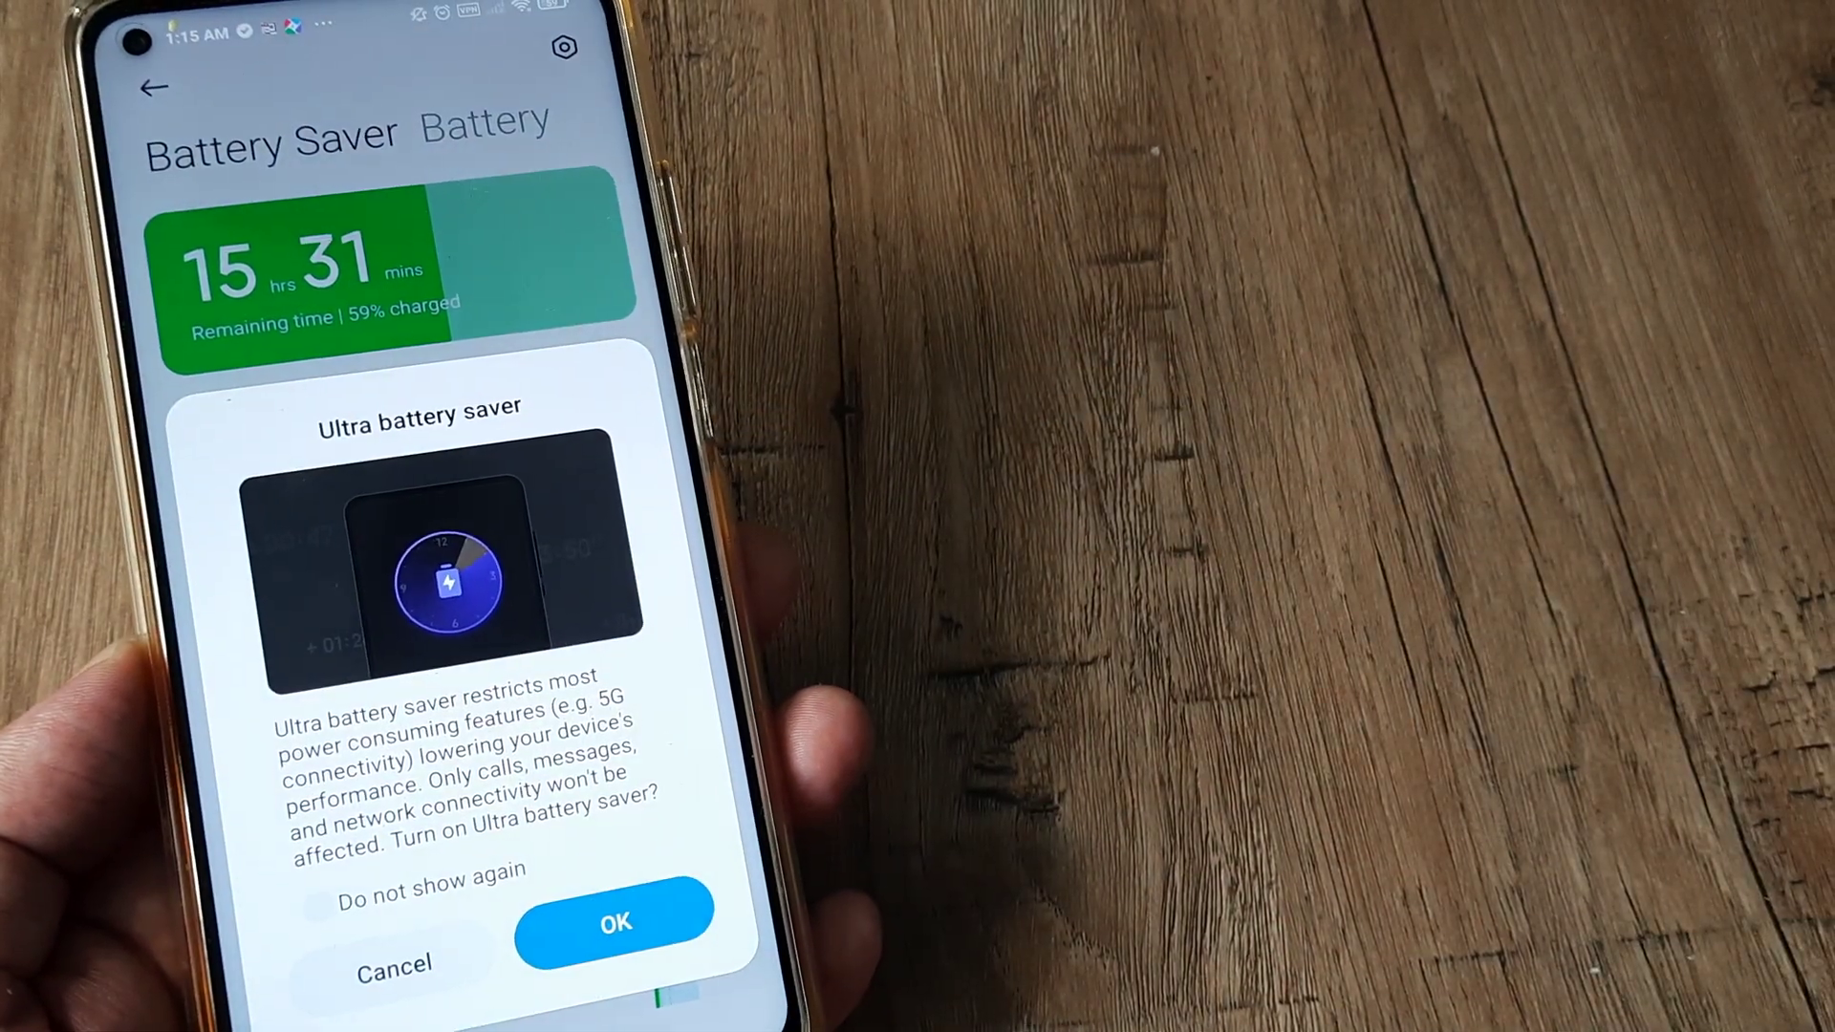
pyautogui.click(615, 923)
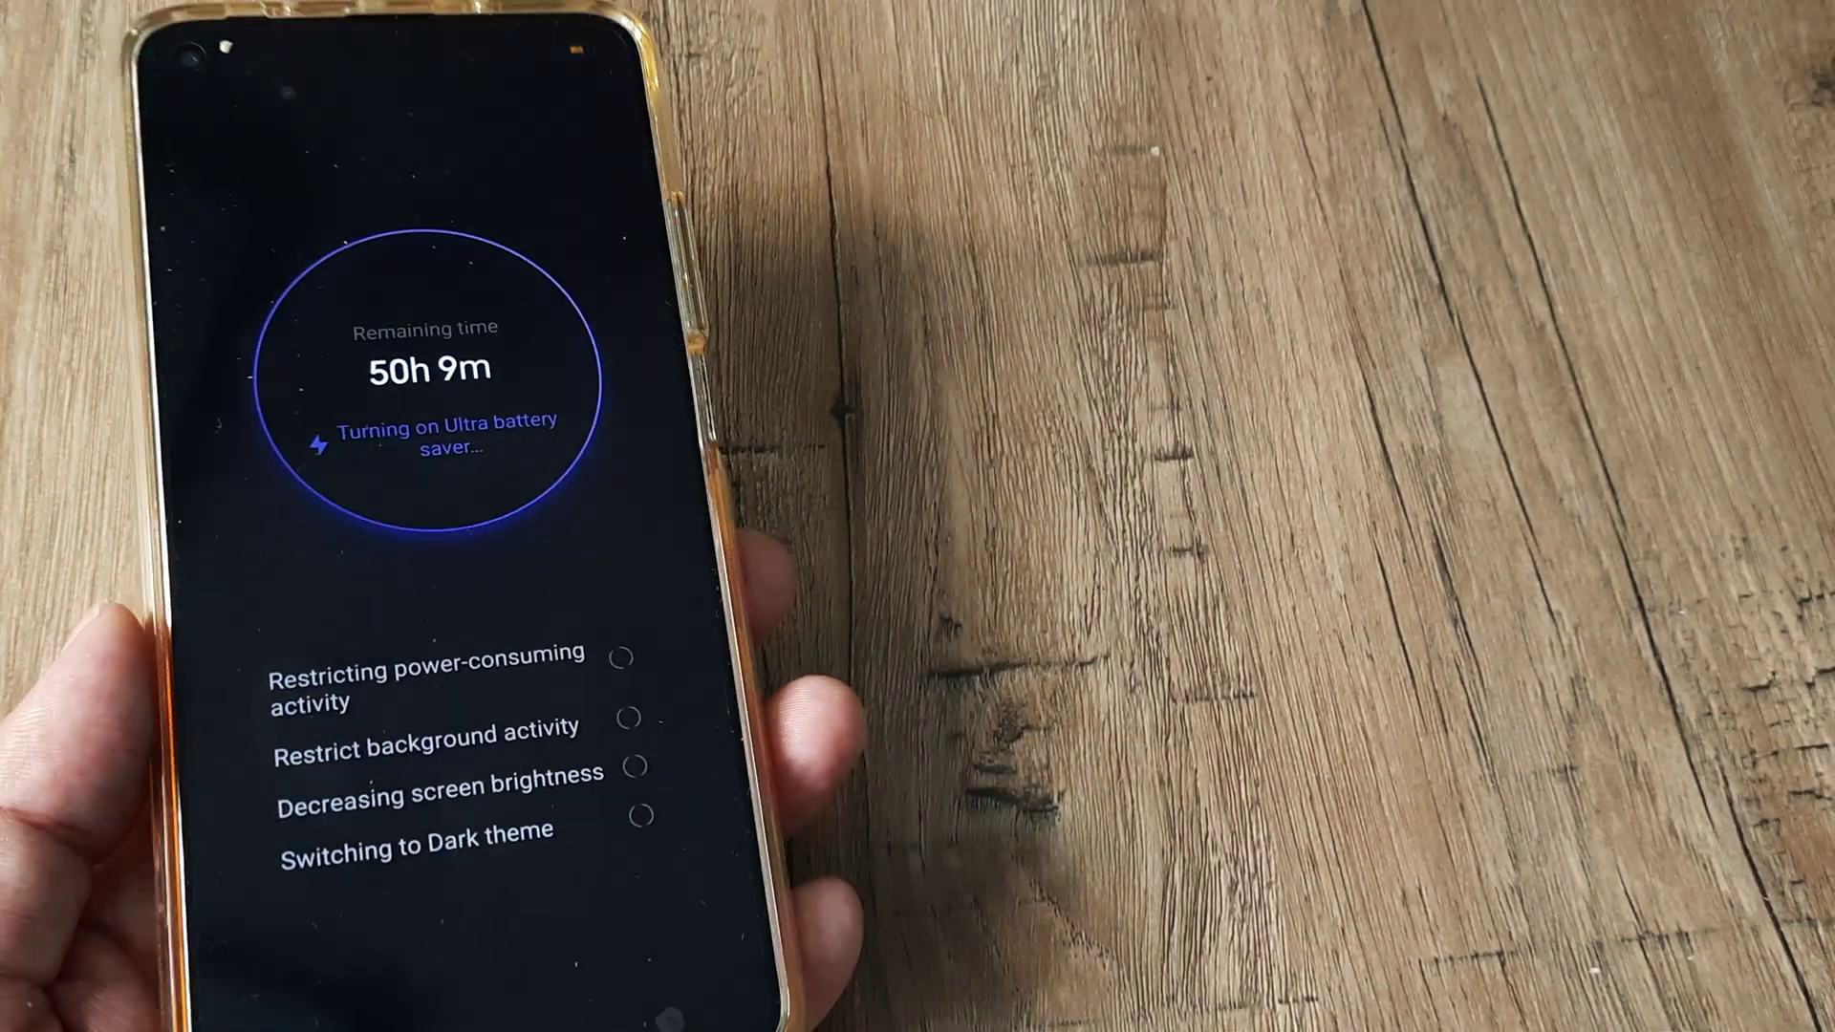